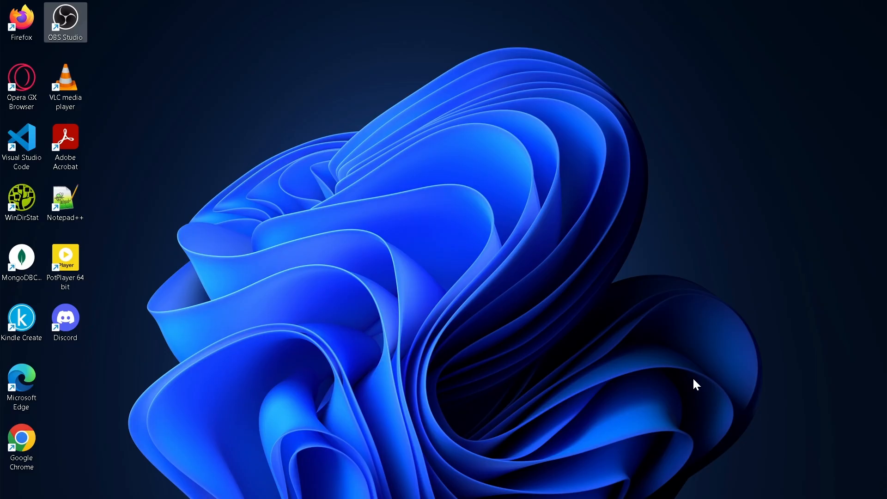
Search the Start menu for 'microsoft Store' so it appears as the best match
click(278, 485)
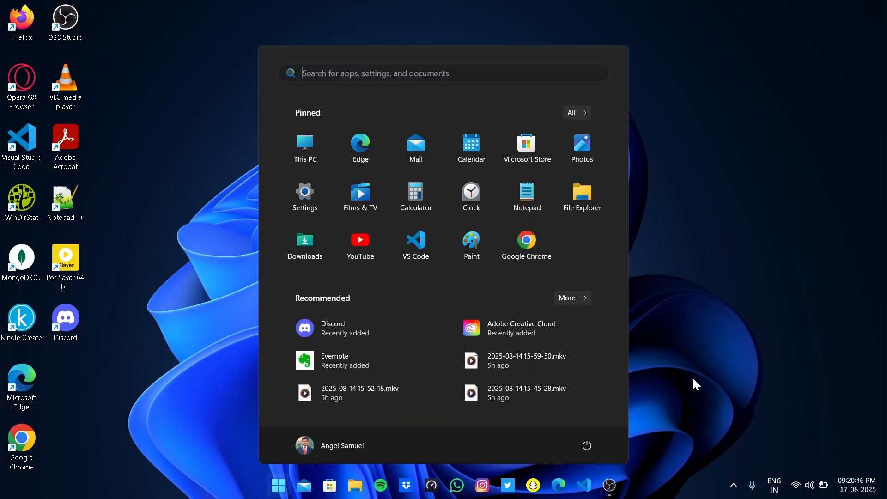
text(microsoft Store)
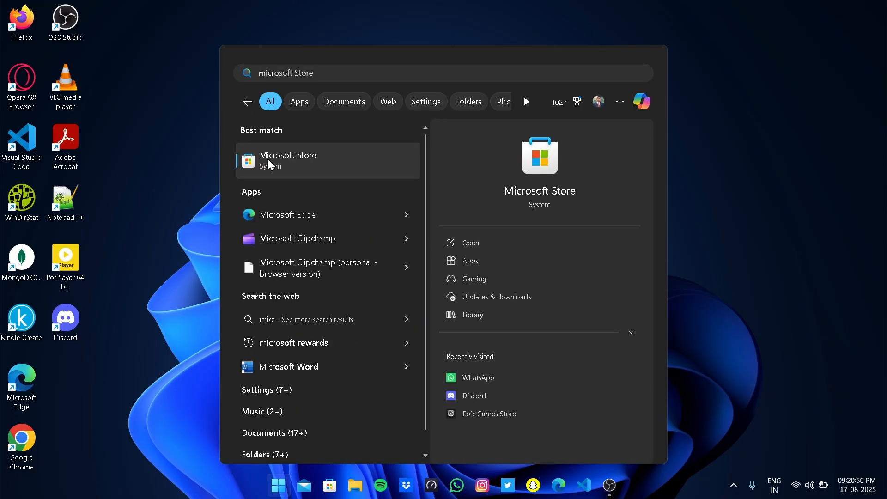
Launch Microsoft Store and rerun the recent 'foxit reader' search, listing Foxit PDF Reader first
click(469, 242)
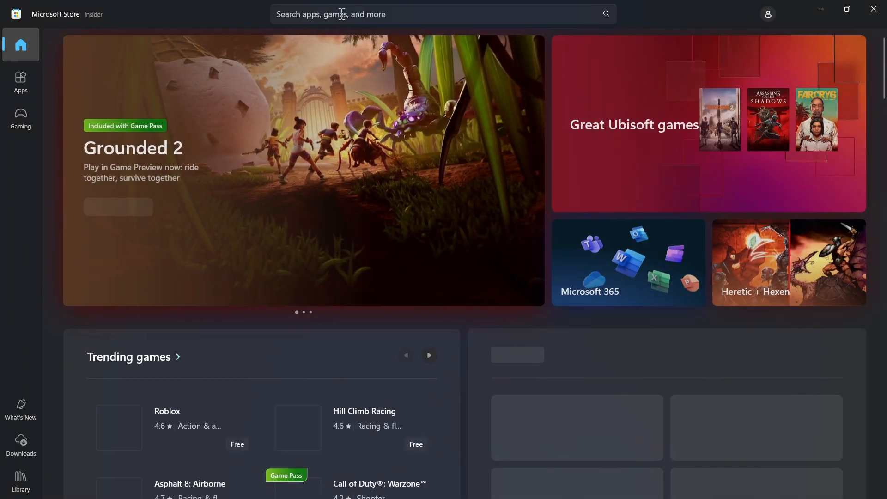
click(443, 14)
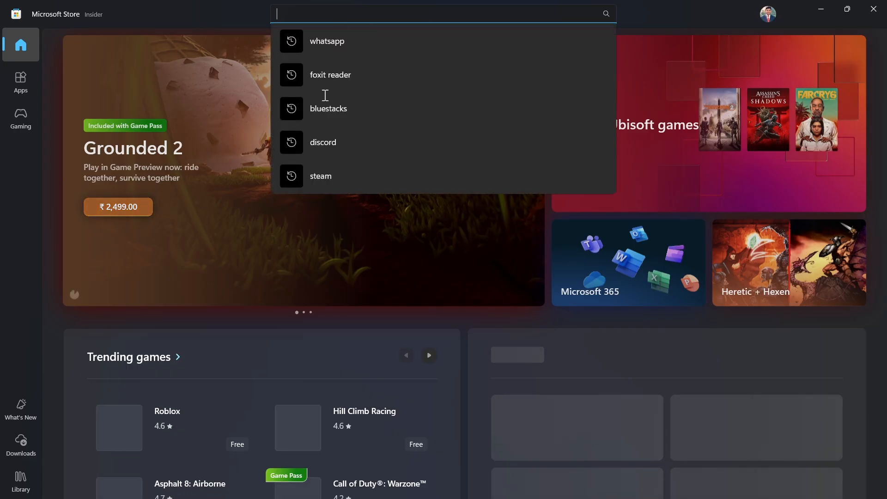
click(329, 74)
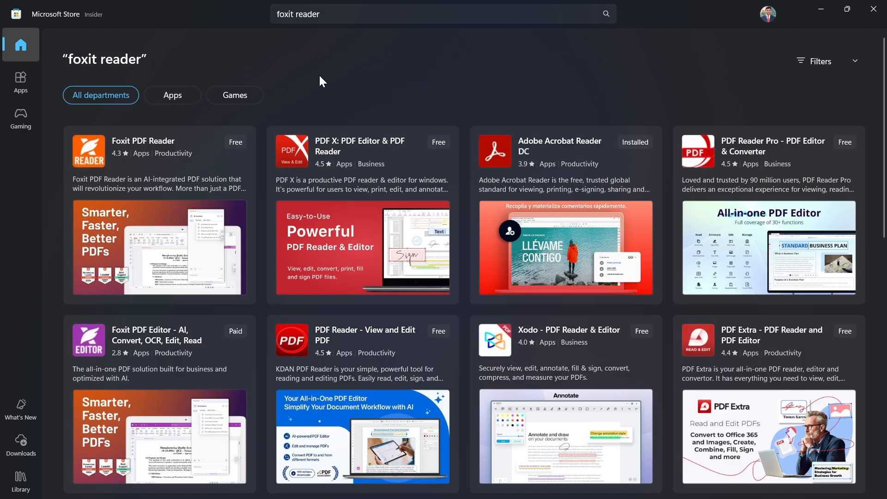
mouse_move(124, 158)
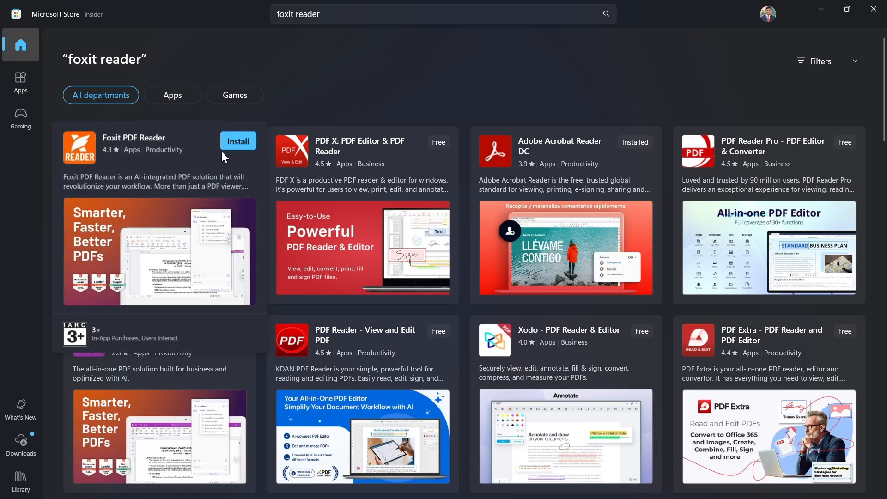
Install Foxit PDF Reader and watch its product page until it reports Installed
click(237, 140)
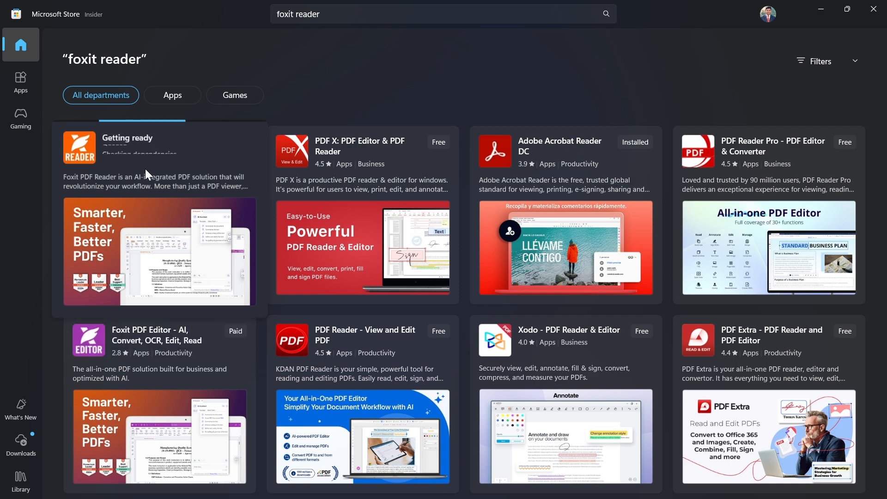
click(158, 148)
text(f)
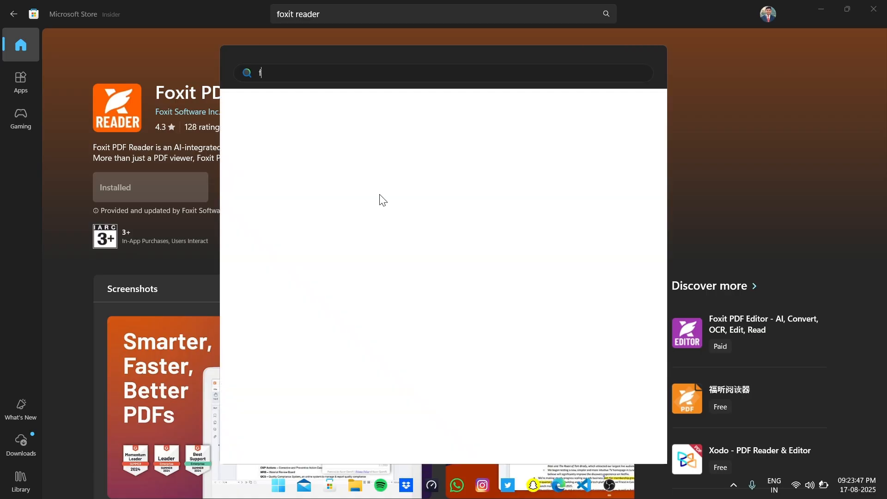
Launch Foxit PDF Reader via a 'foxit' Start search and decline making it the default viewer
text(oxit)
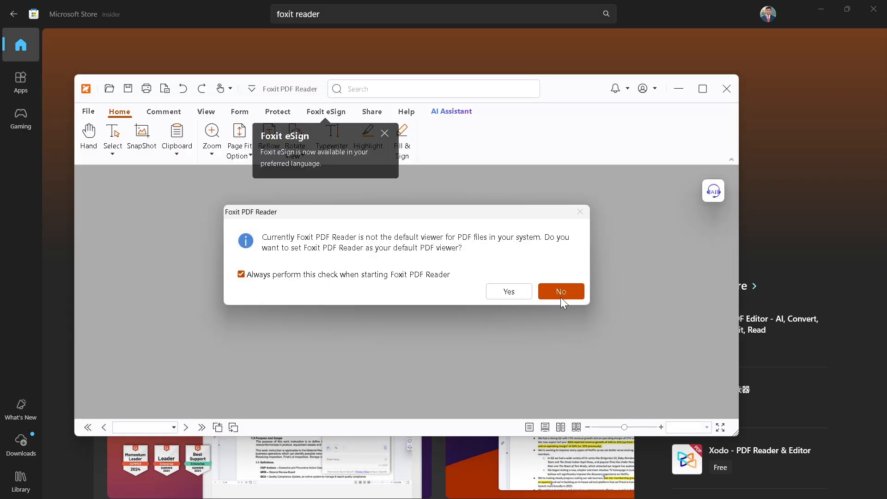
click(560, 291)
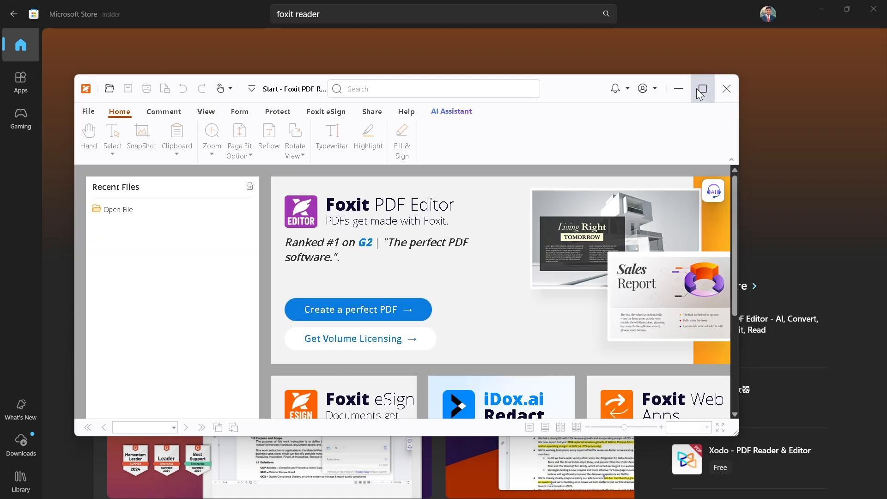
Maximize the Foxit PDF Reader window so its Start page fills the screen
click(702, 89)
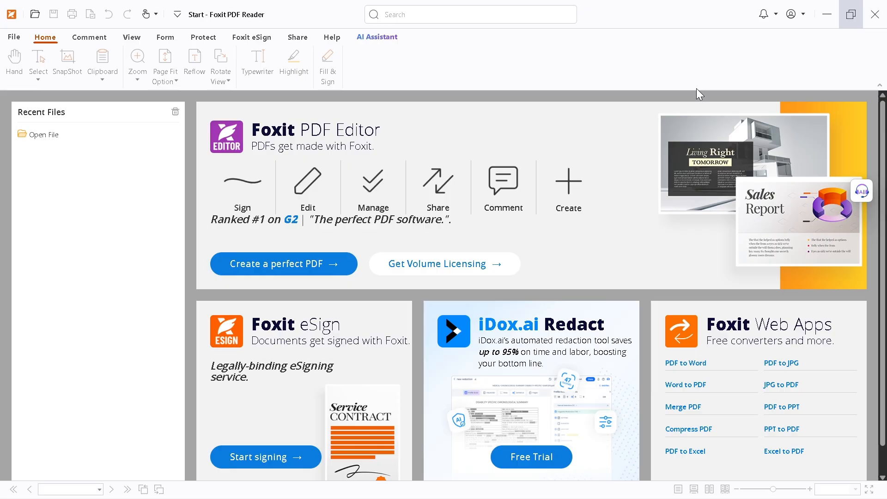
mouse_move(426, 170)
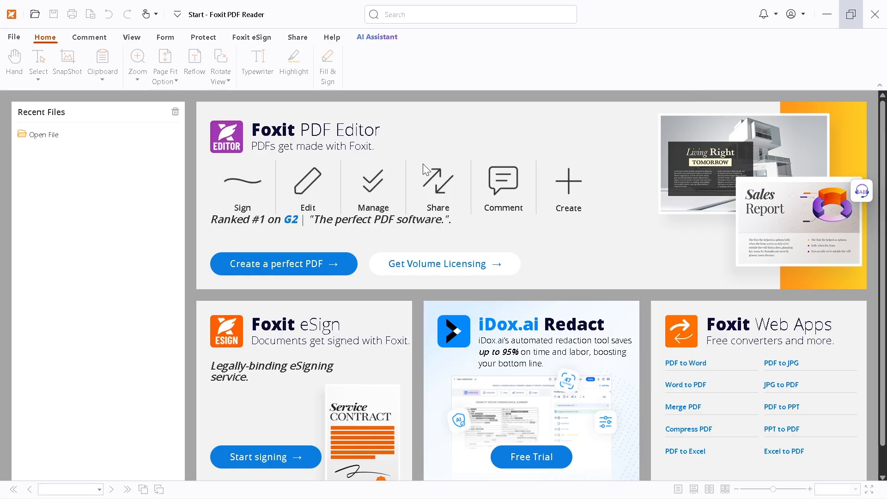
mouse_move(526, 223)
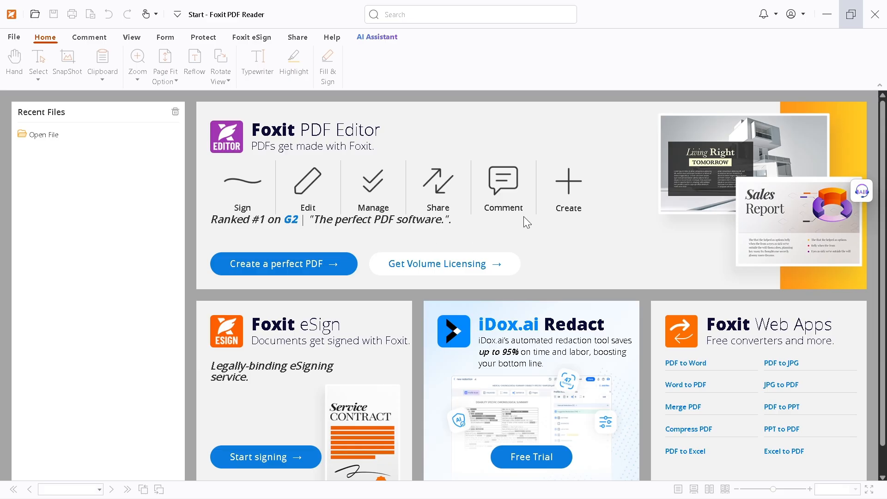
mouse_move(539, 195)
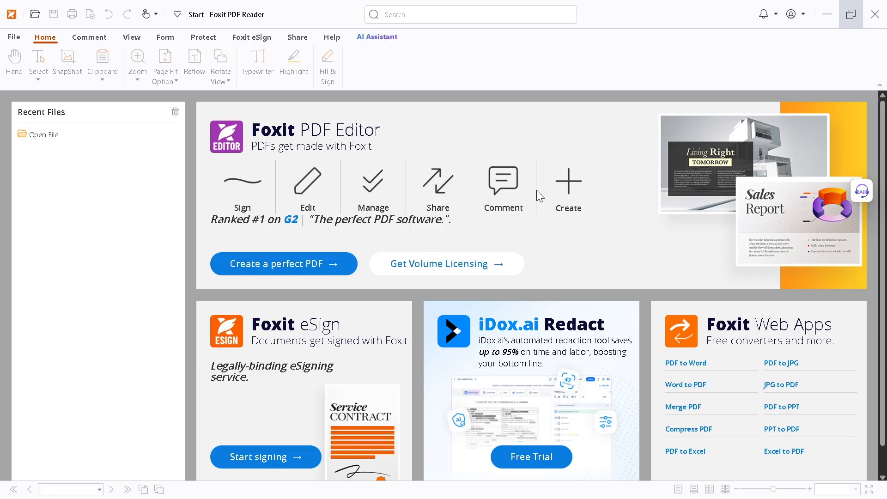
mouse_move(472, 243)
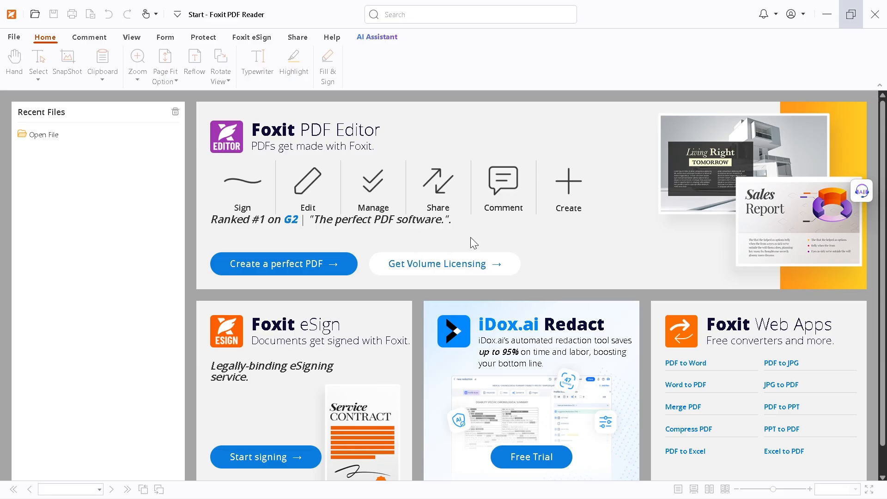